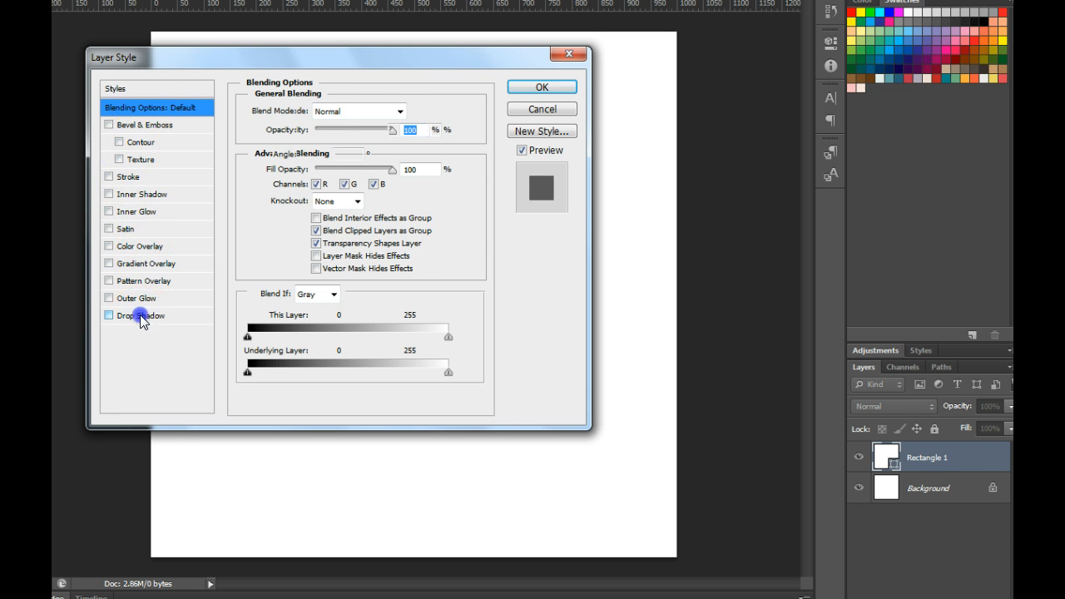
Enable Drop Shadow in the Layer Style dialog for the white rectangle
click(109, 315)
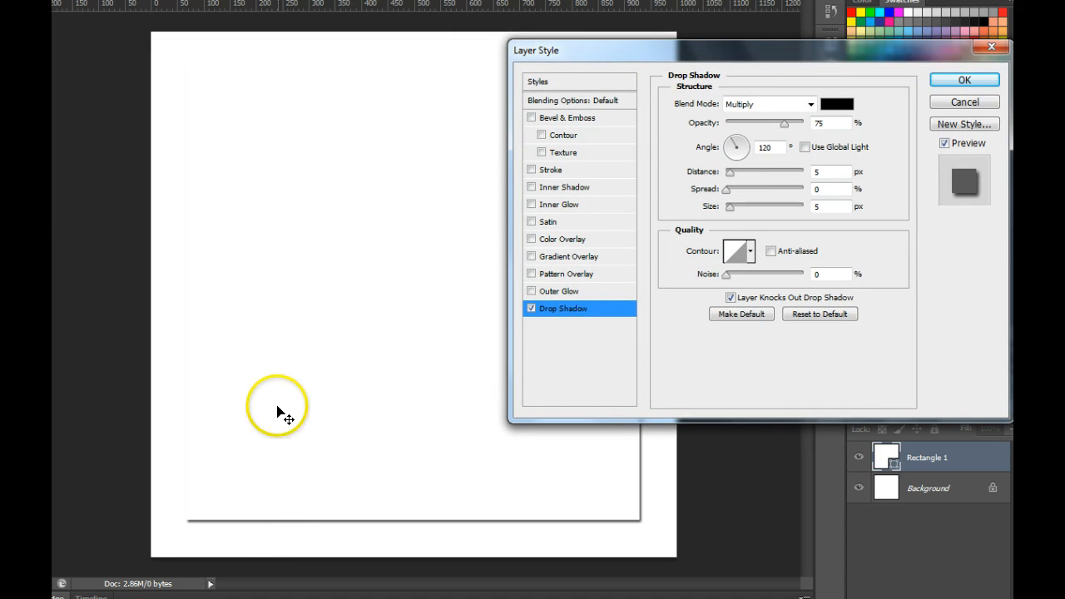
Tune the drop shadow to 2 px distance and 24 px size, then confirm
drag(736, 147, 736, 147)
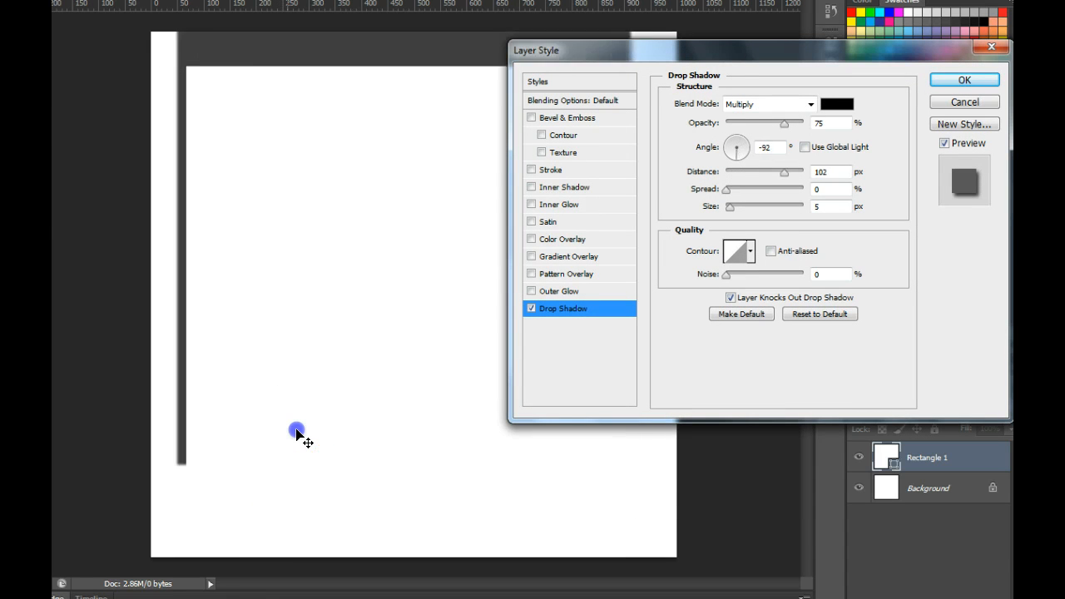
drag(739, 148, 736, 142)
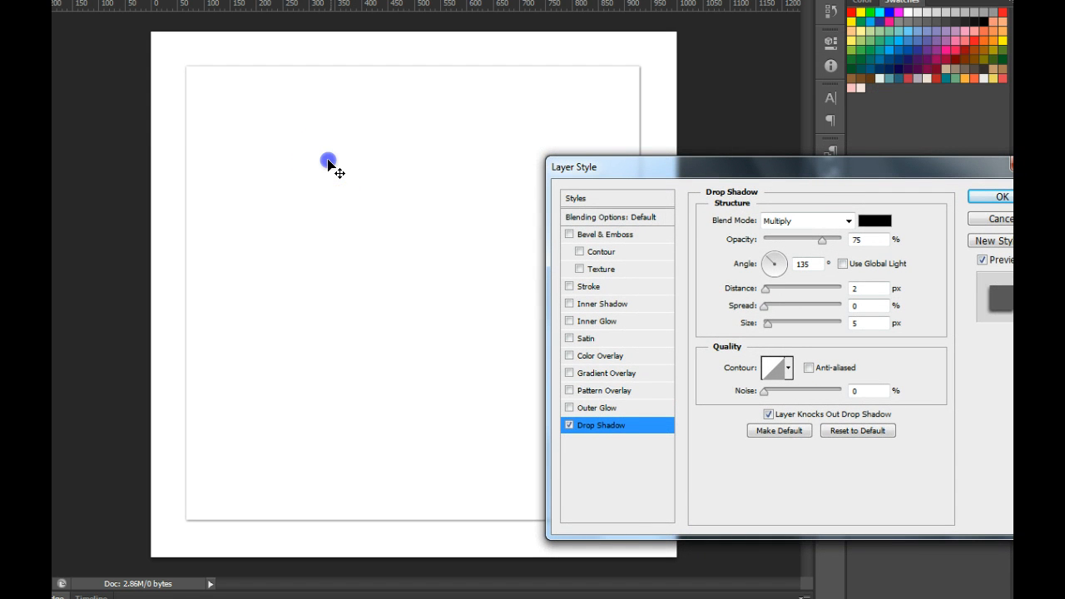
drag(575, 166, 730, 221)
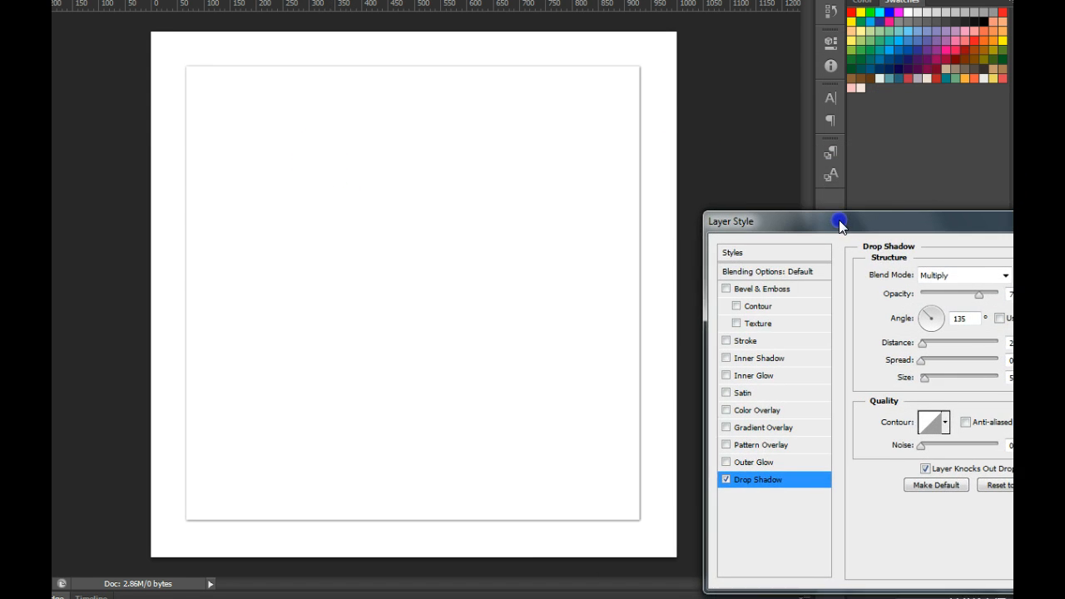
drag(840, 222, 603, 152)
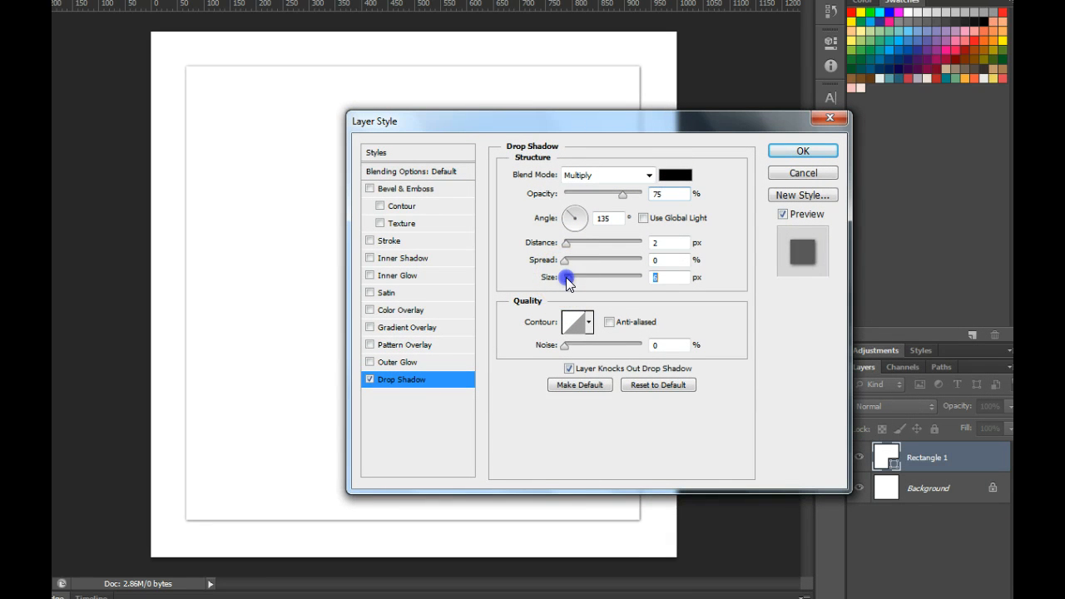
drag(568, 277, 578, 276)
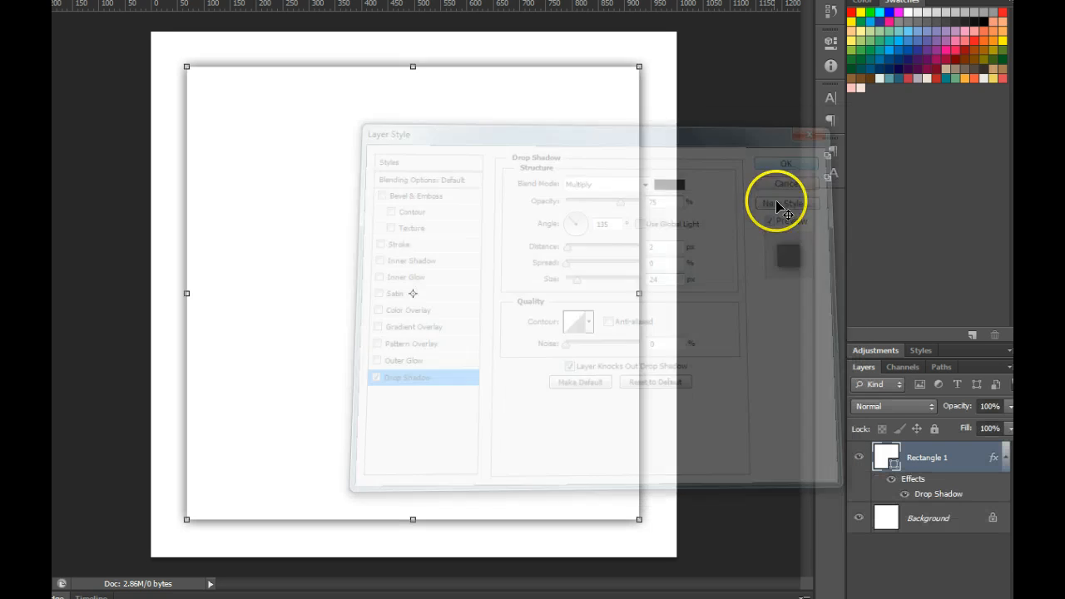
Switch to the Rectangle Tool to draw a second shape
click(785, 163)
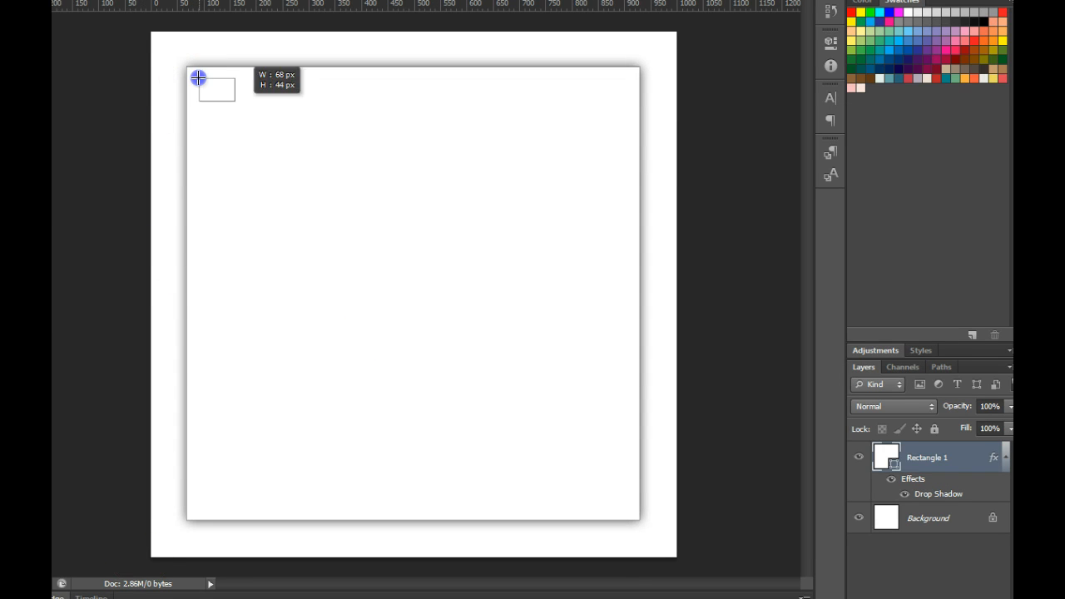
Draw Rectangle 2 inset in the white shape and fill it light blue
drag(198, 77, 627, 507)
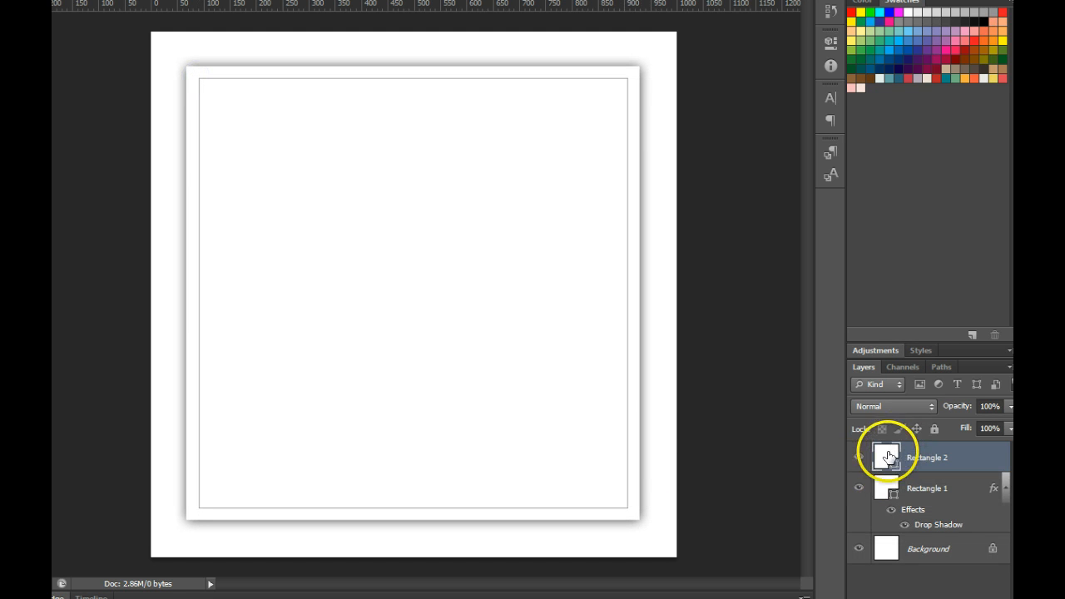
double_click(886, 457)
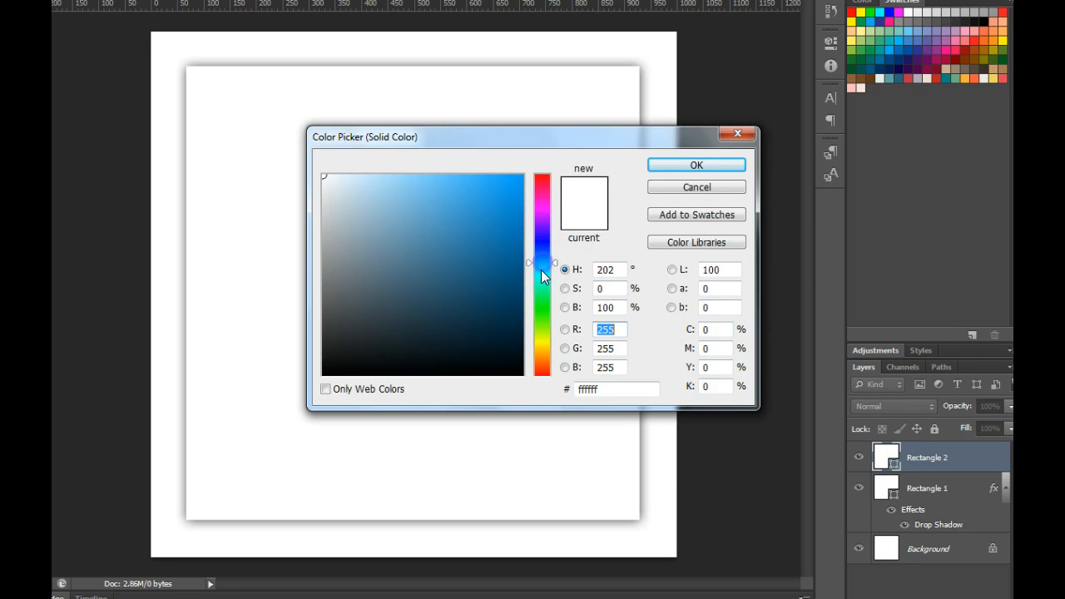
click(696, 165)
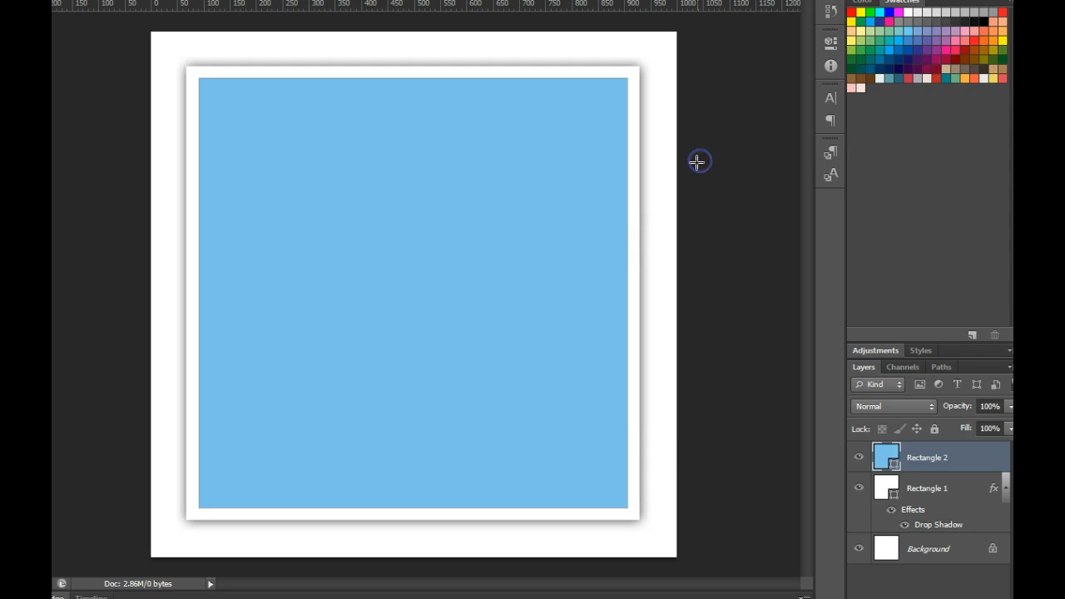